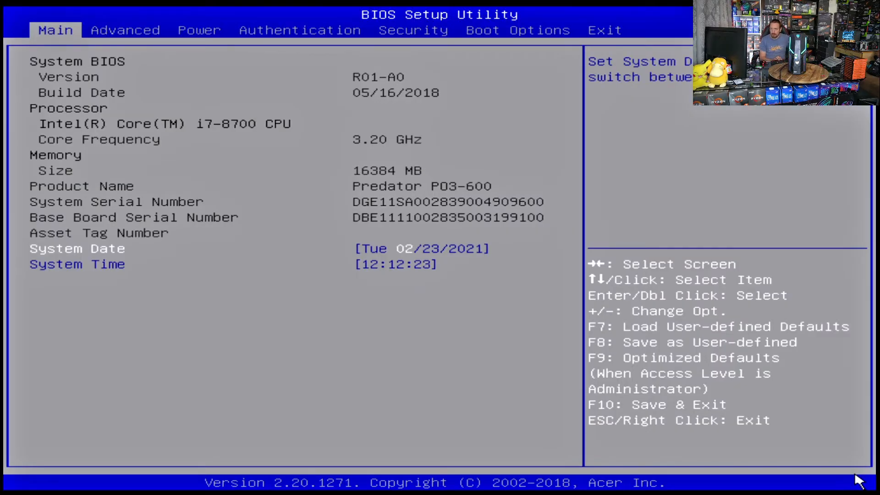
Browse the Advanced, Power, Security and Authentication tabs, confirming Secure Boot shows Disabled.
click(125, 30)
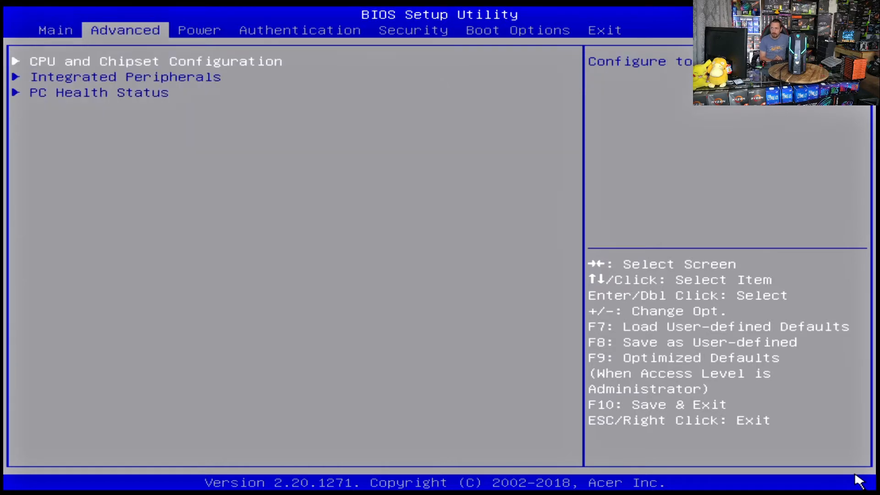
click(198, 30)
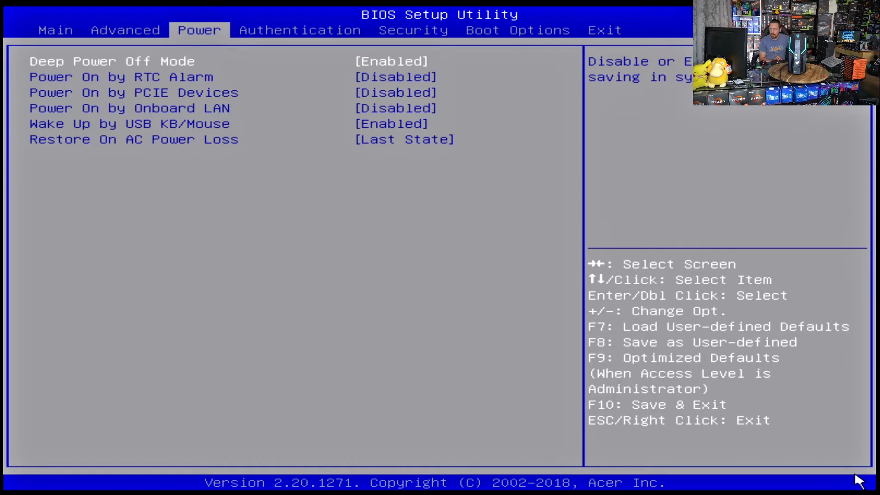
click(413, 30)
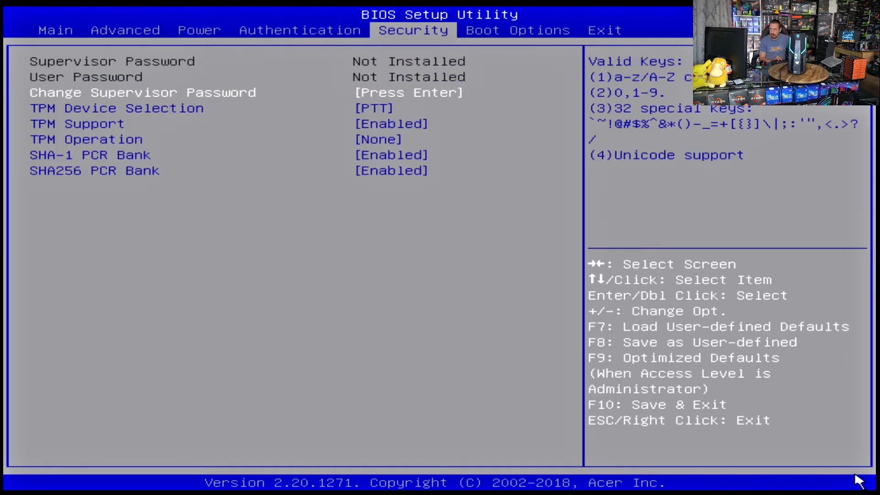
click(300, 30)
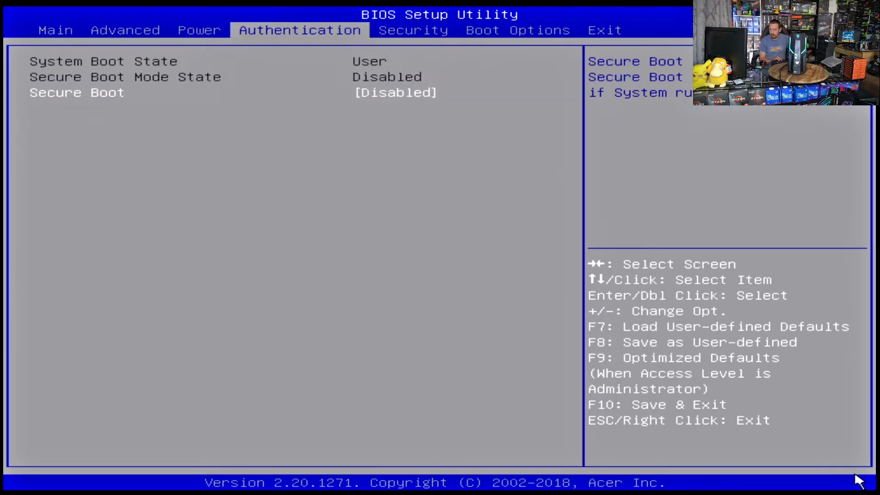
click(125, 30)
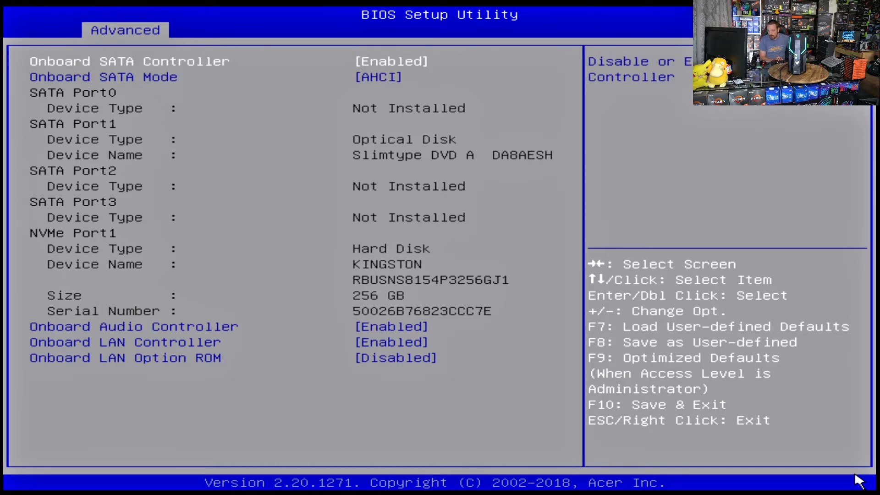
Verify SATA Mode is AHCI and Secure Boot is Disabled, then review Security and Boot pages.
click(199, 30)
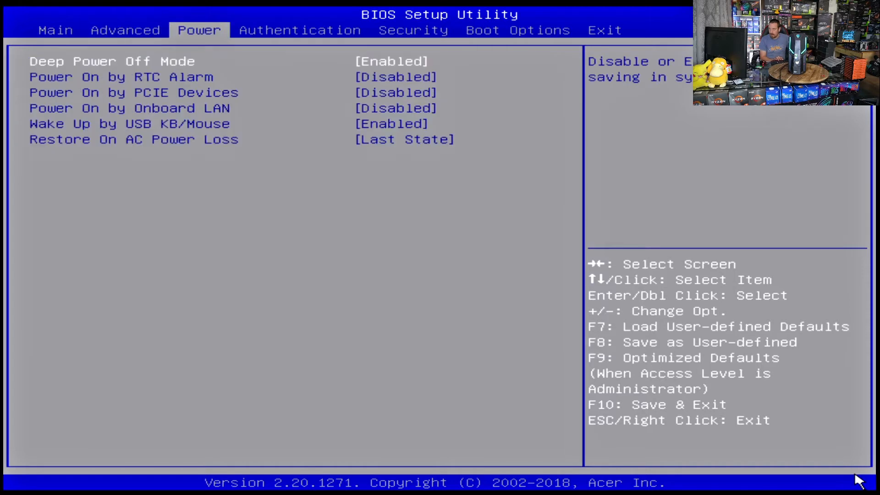
click(299, 30)
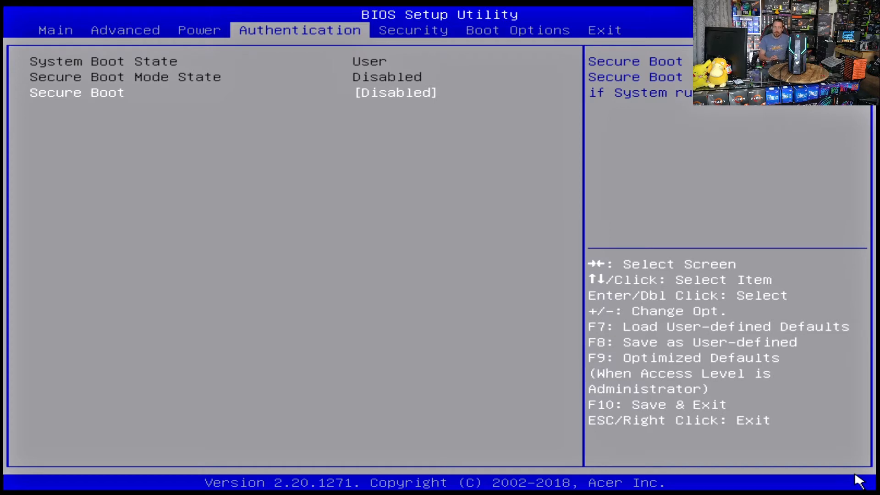
mouse_move(514, 413)
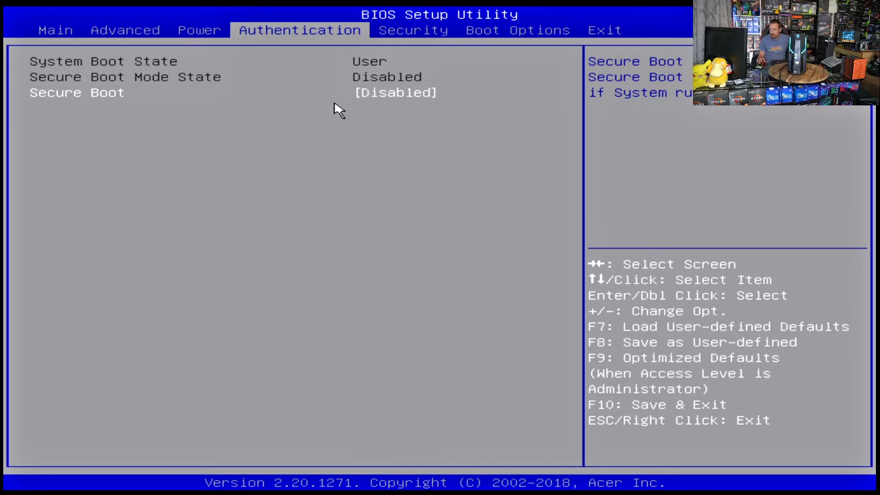
mouse_move(446, 118)
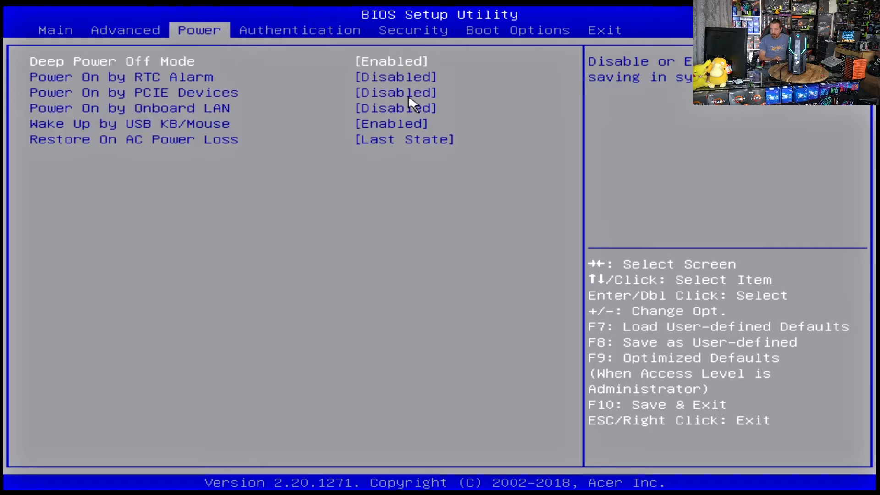
click(125, 30)
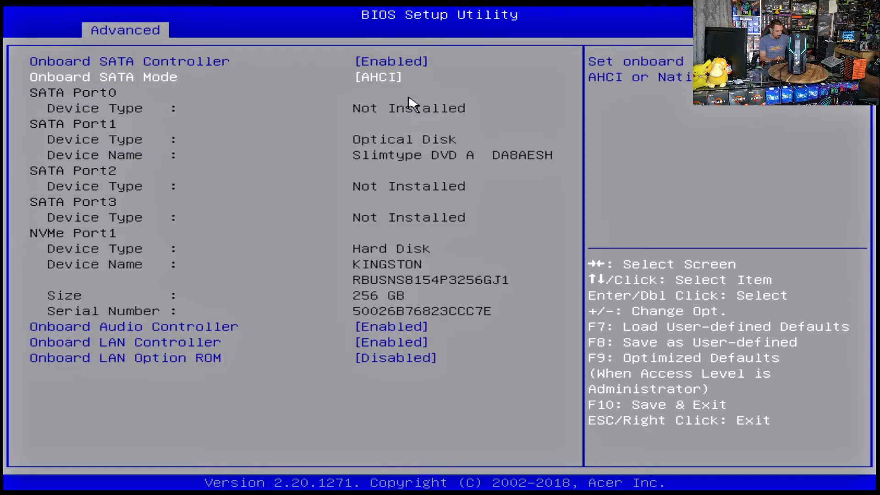
click(198, 30)
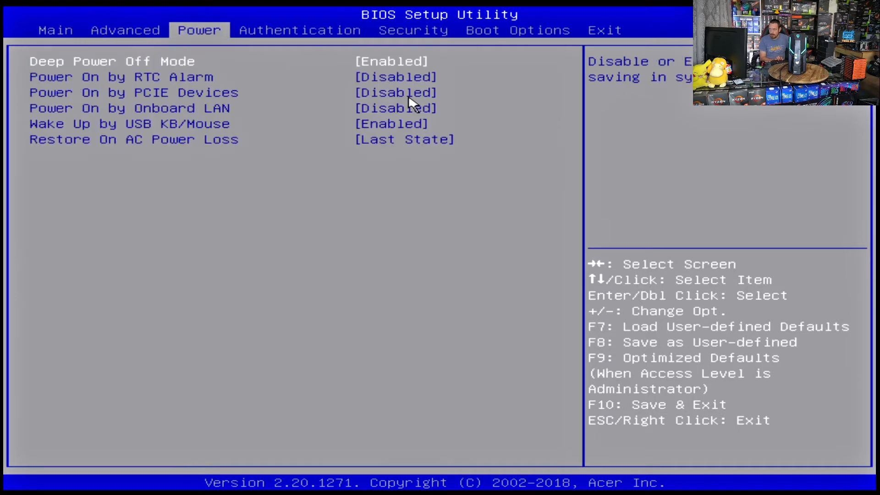
click(300, 30)
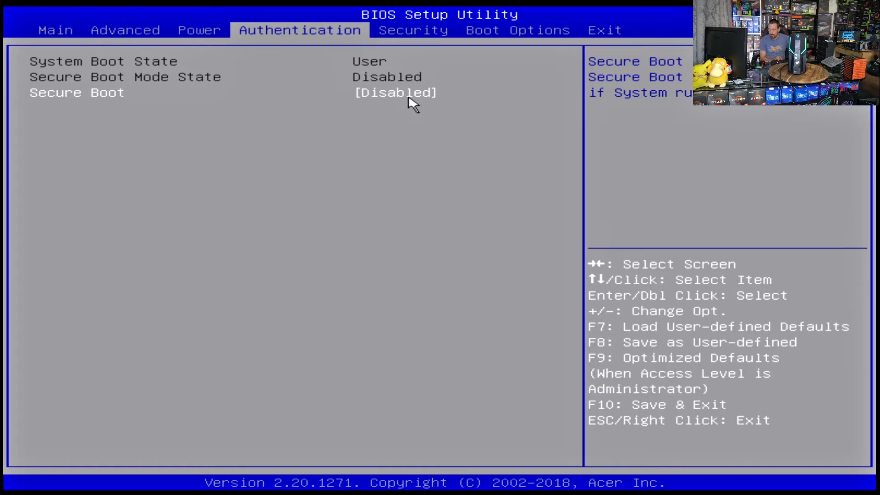
click(412, 30)
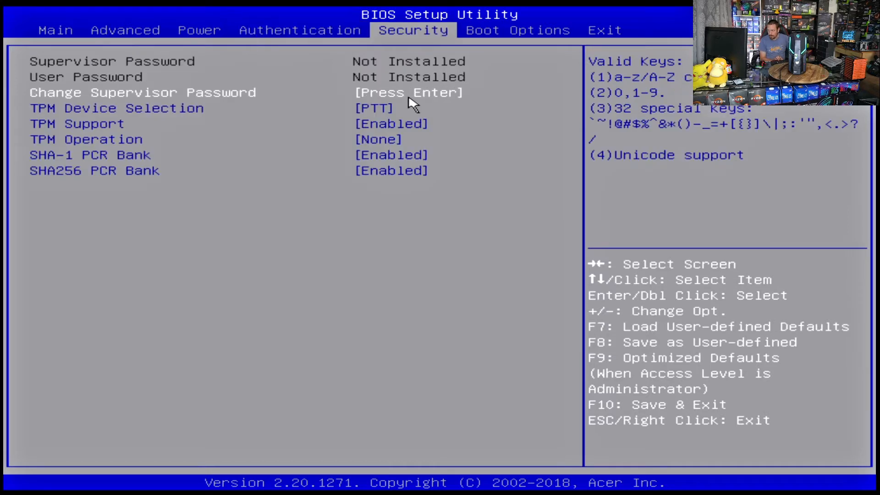
click(516, 30)
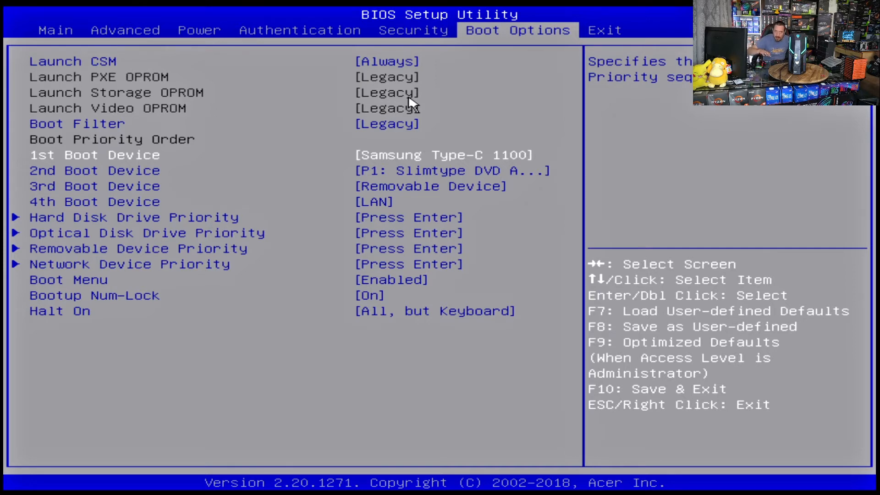
mouse_move(275, 107)
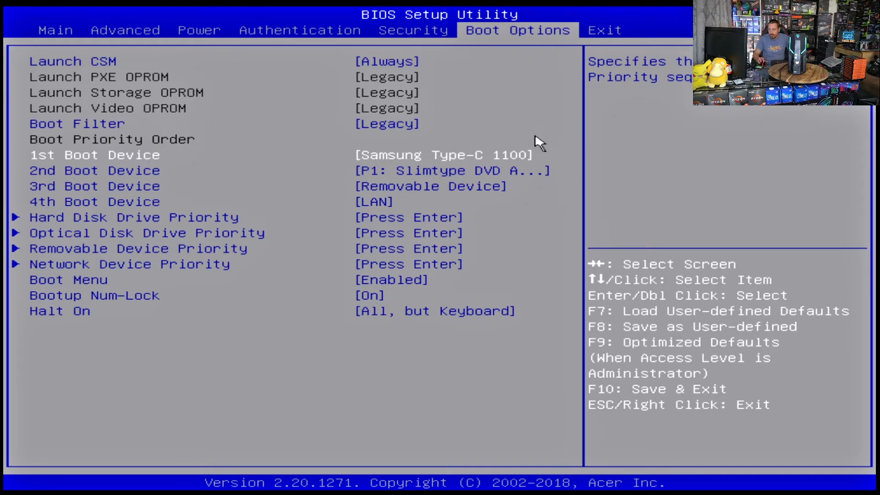
mouse_move(423, 177)
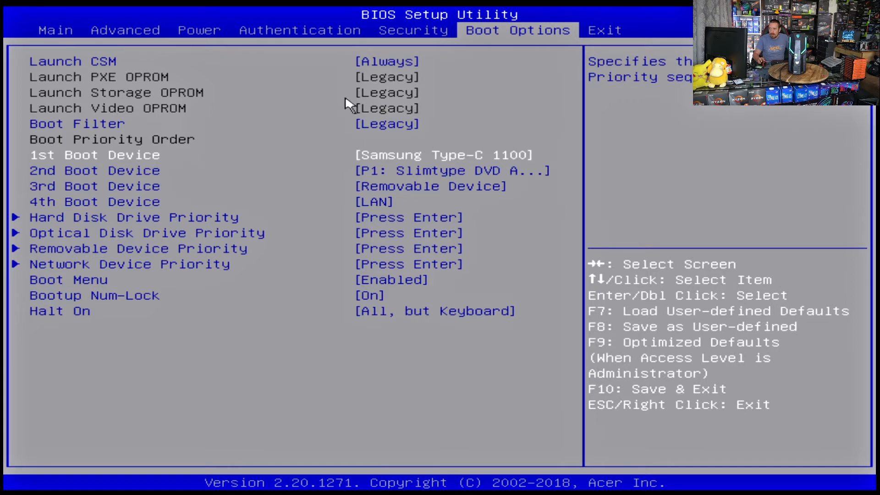
mouse_move(580, 112)
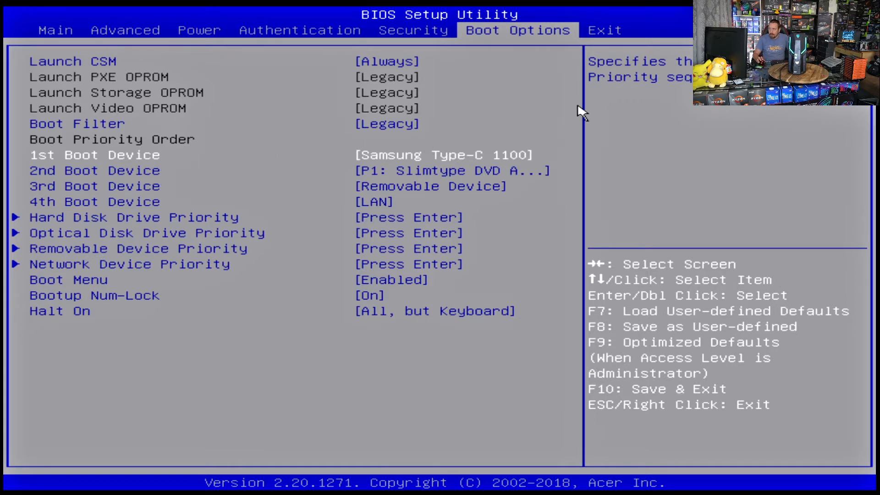
Choose Save & Exit Setup on the Exit tab to restart the PC.
click(604, 30)
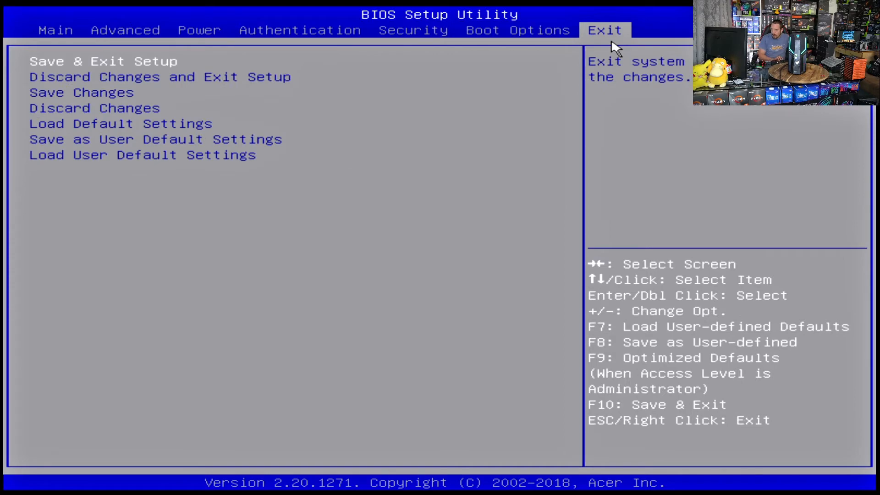
click(103, 60)
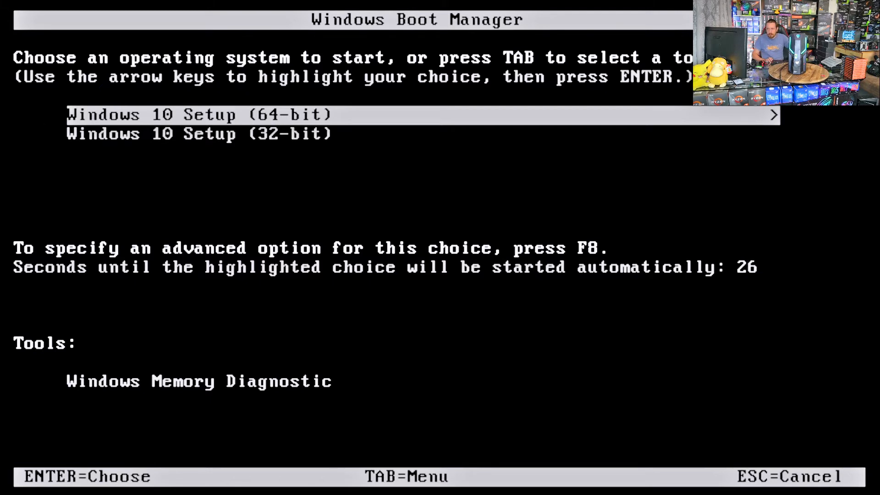
Launch Windows 10 Setup (64-bit) from the Windows Boot Manager.
key(enter)
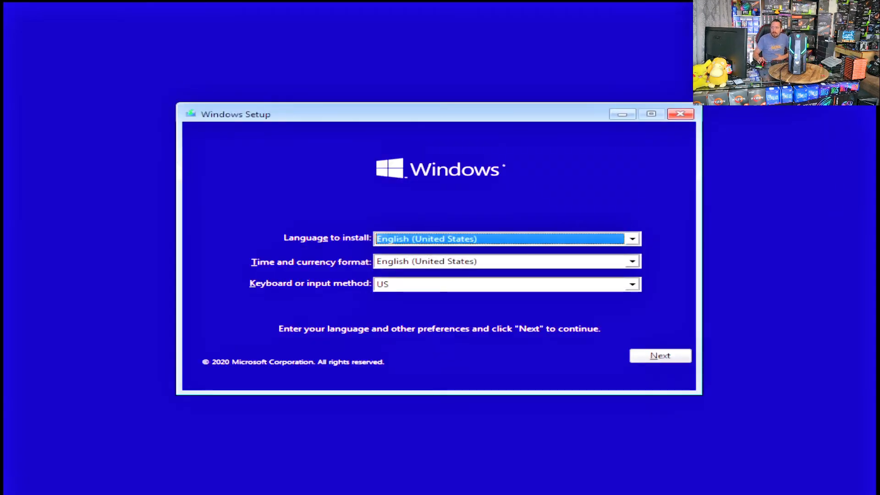
Begin Install now and accept the Windows 10 license terms.
click(660, 355)
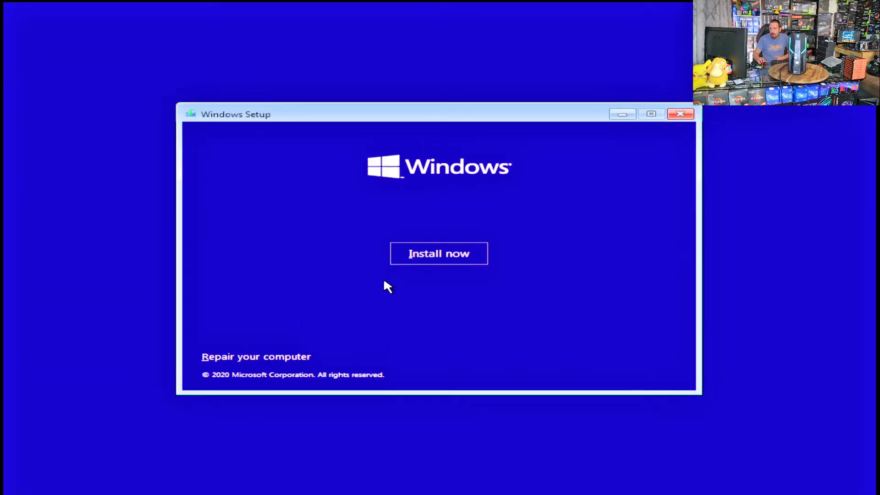
click(438, 253)
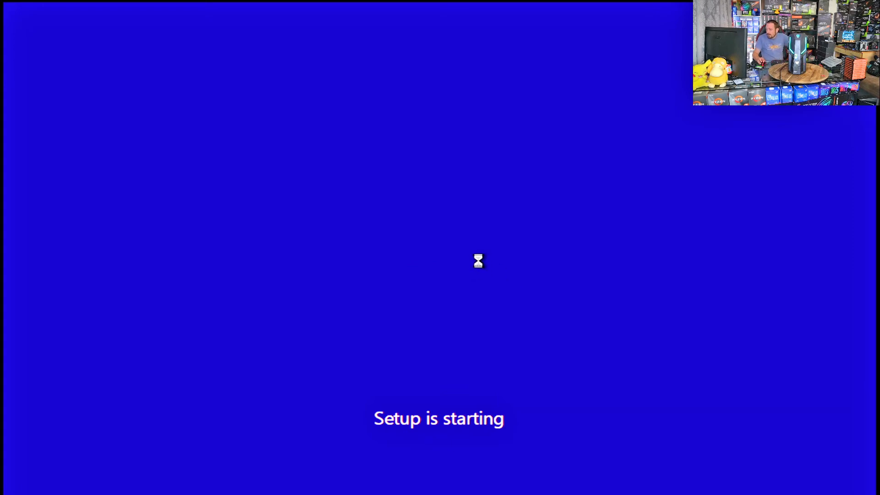
mouse_move(573, 206)
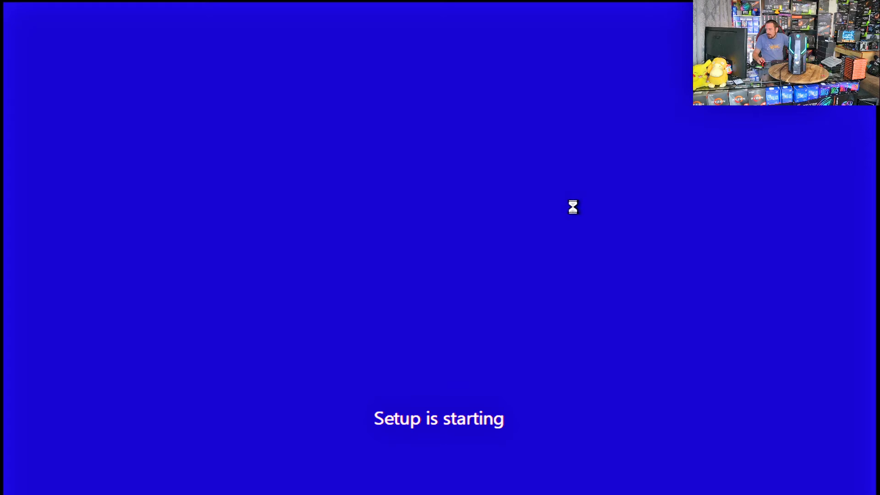
mouse_move(454, 270)
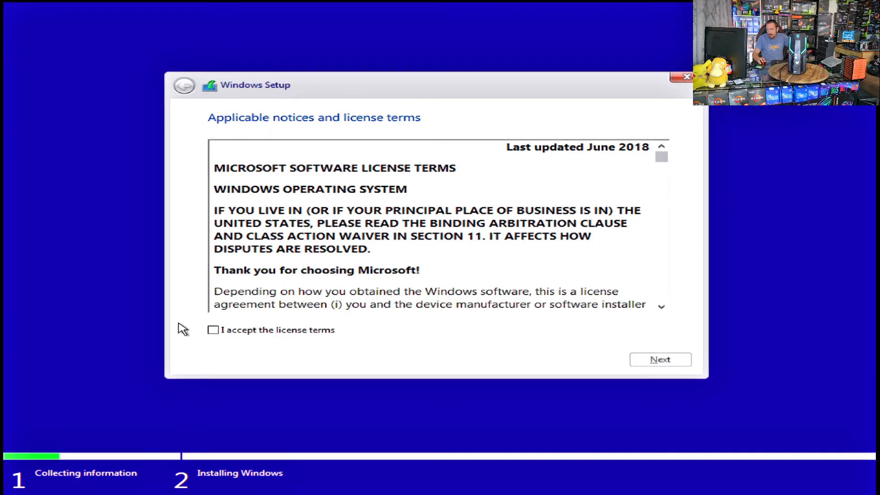
click(213, 330)
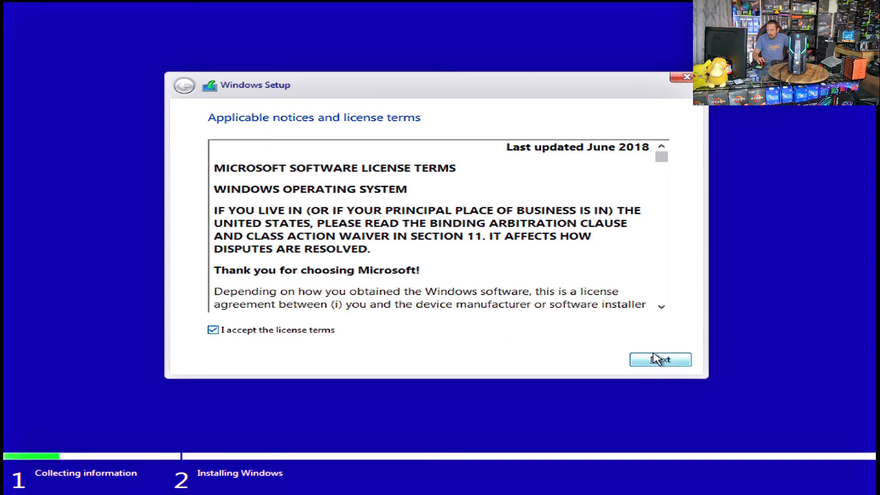
click(660, 360)
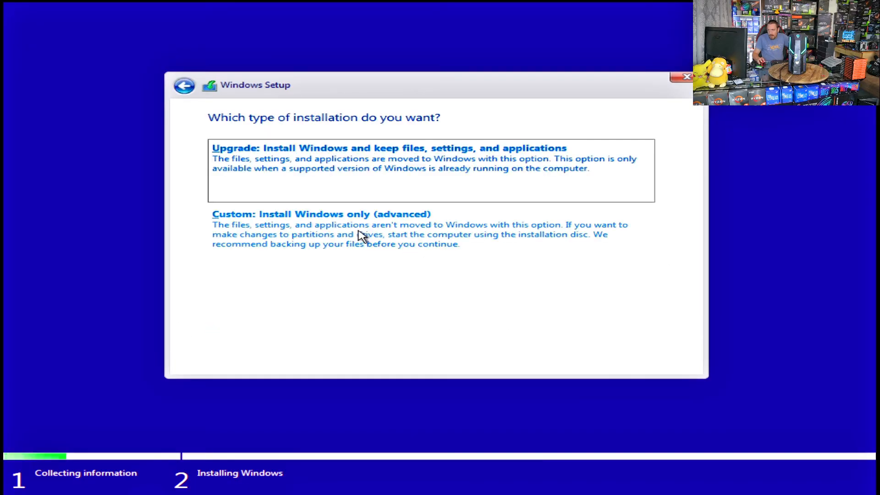
Pick Custom install and delete the ESP, Acer primary and Recovery partitions on drive 0.
click(322, 214)
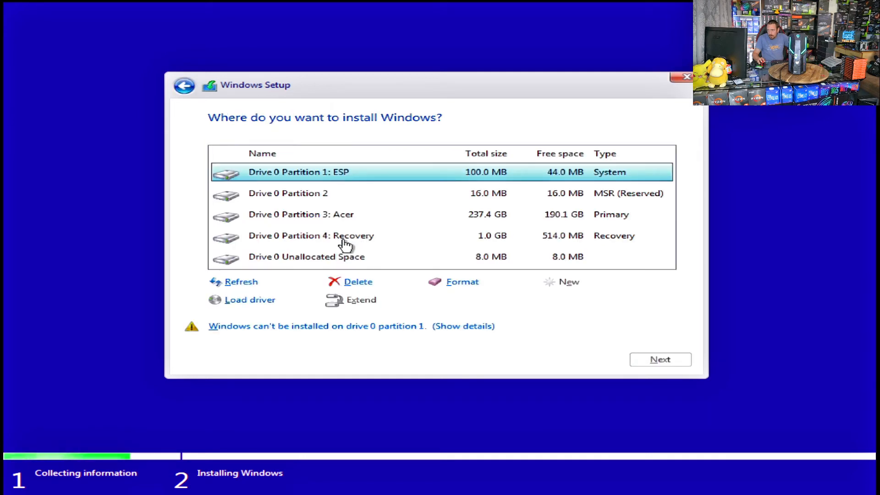
mouse_move(456, 202)
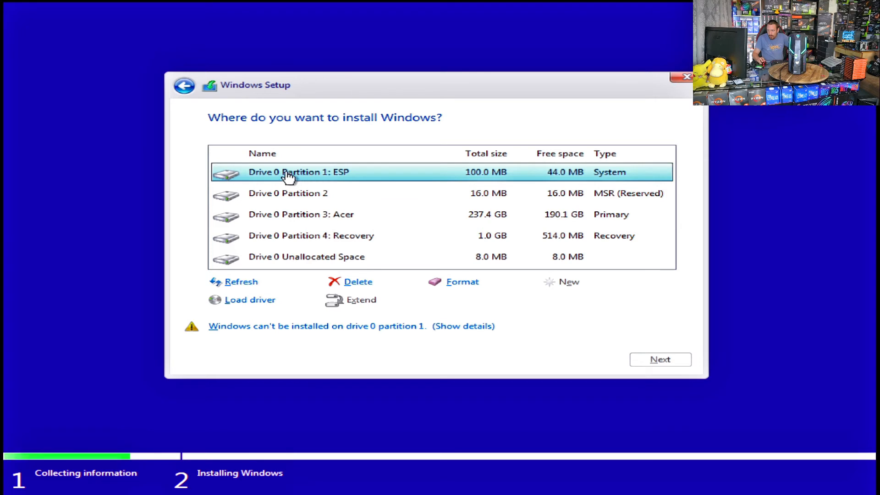
mouse_move(280, 201)
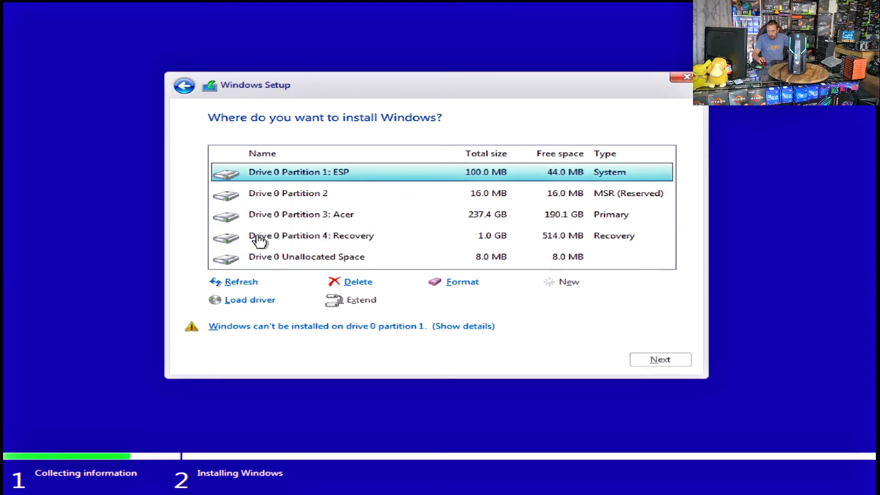
mouse_move(759, 375)
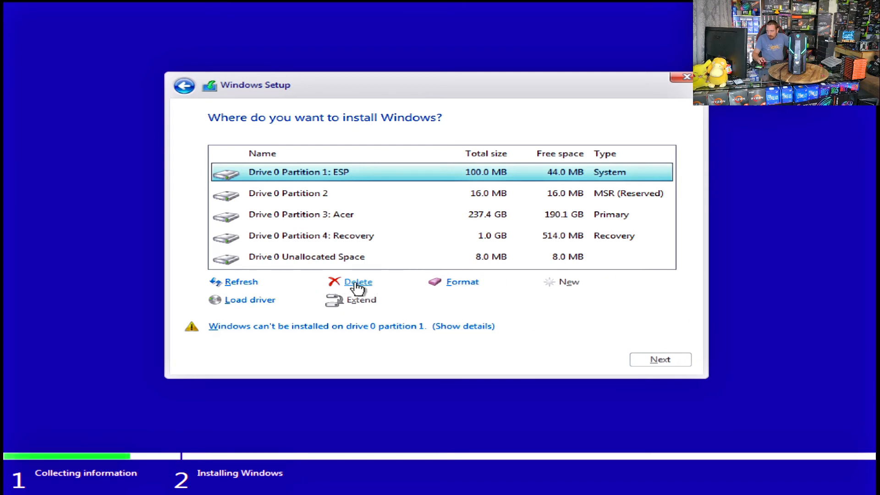
click(358, 281)
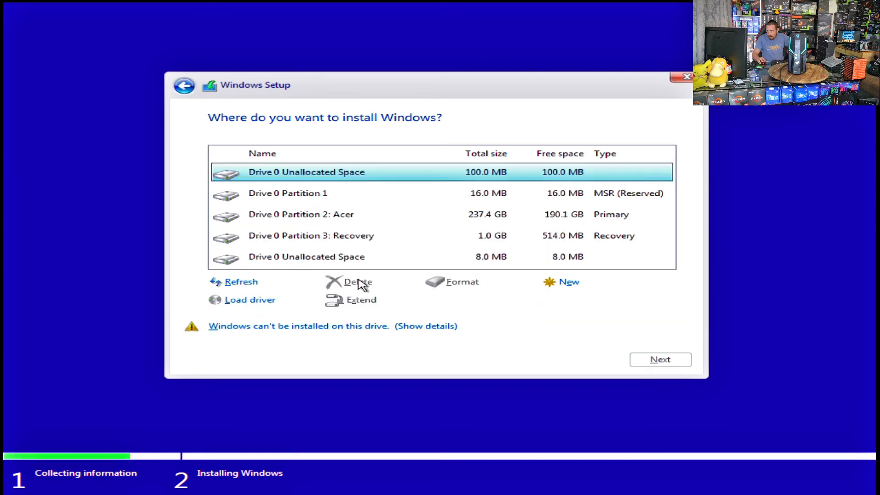
click(357, 281)
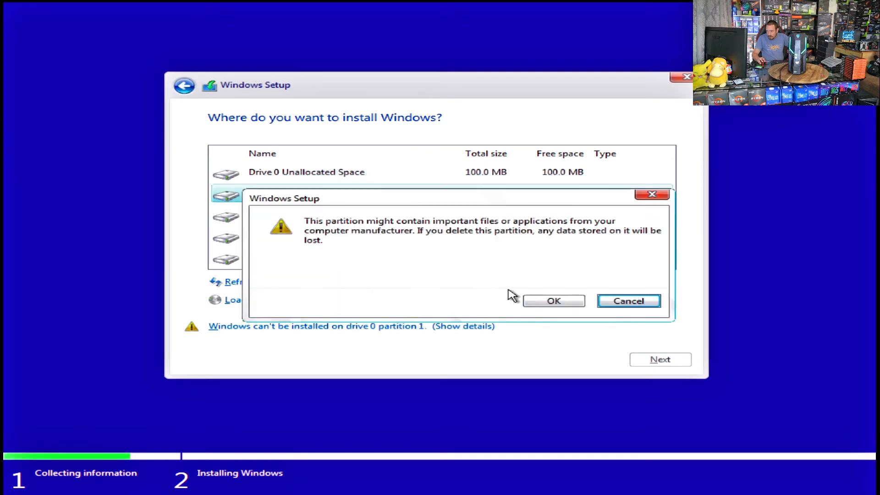
click(553, 300)
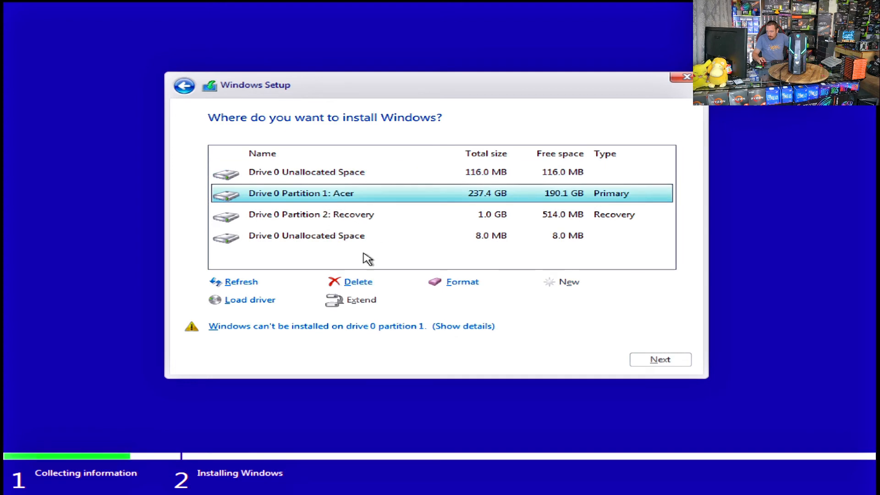
click(358, 281)
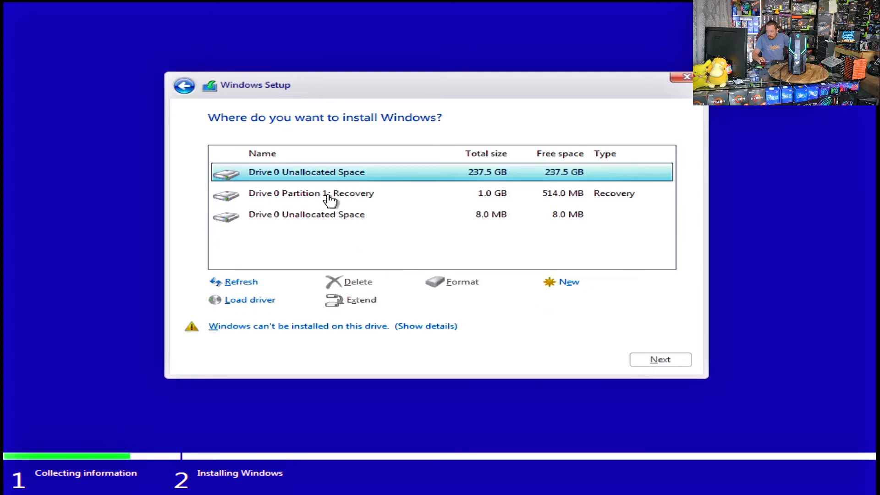
click(358, 282)
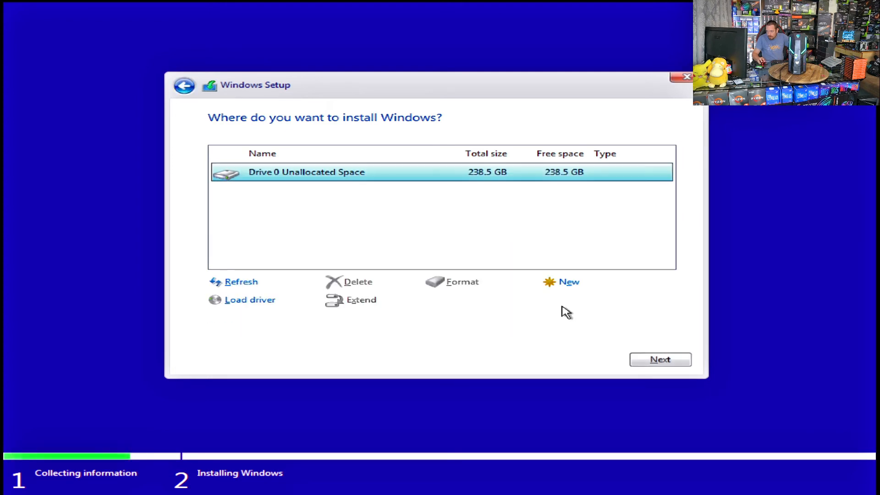
mouse_move(600, 219)
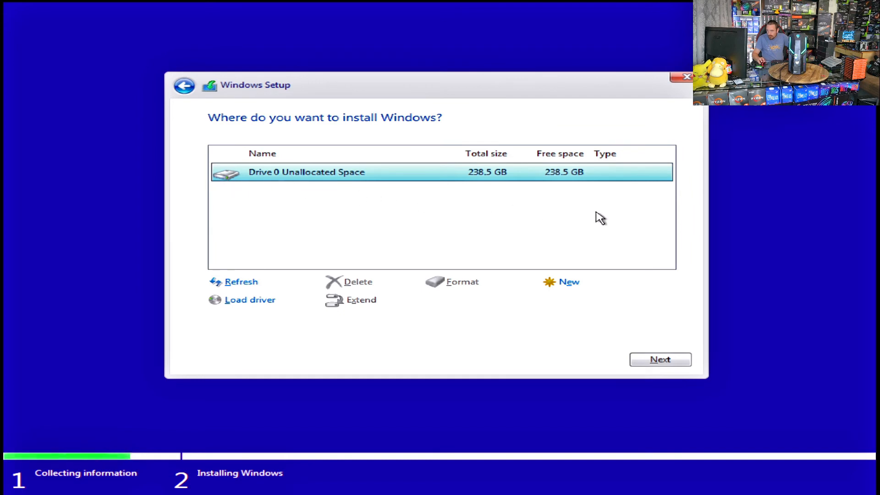
mouse_move(372, 200)
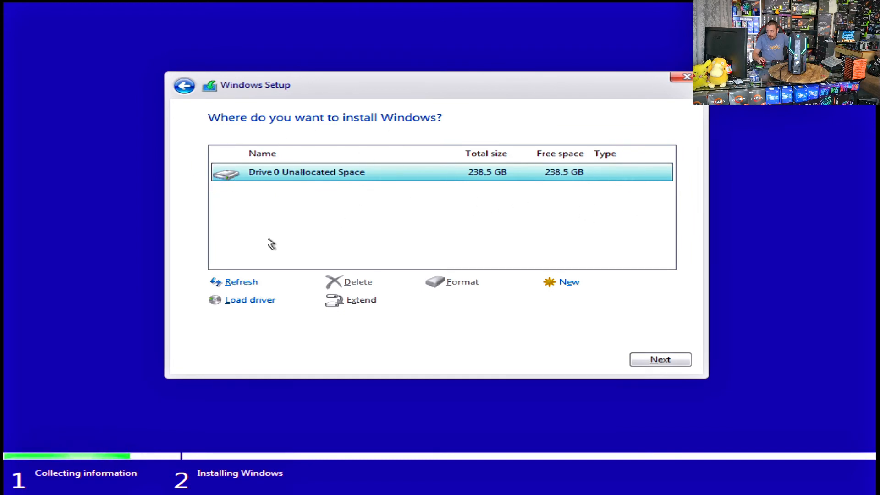
mouse_move(623, 196)
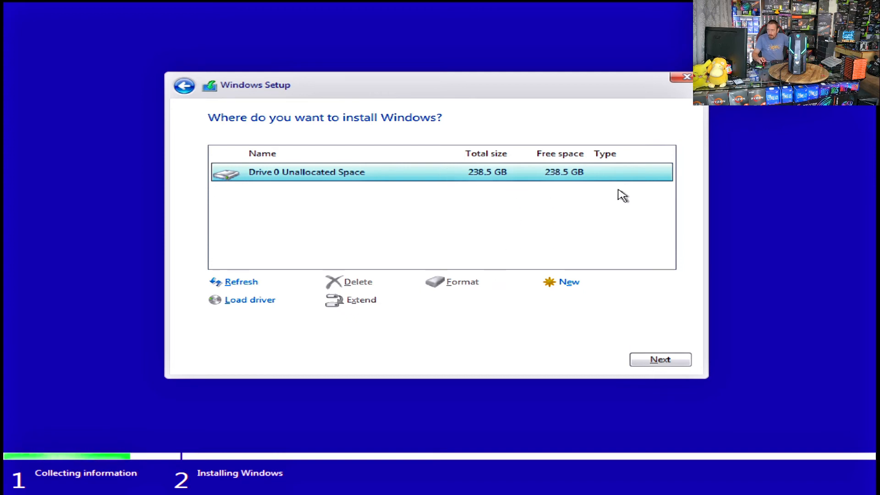
mouse_move(573, 132)
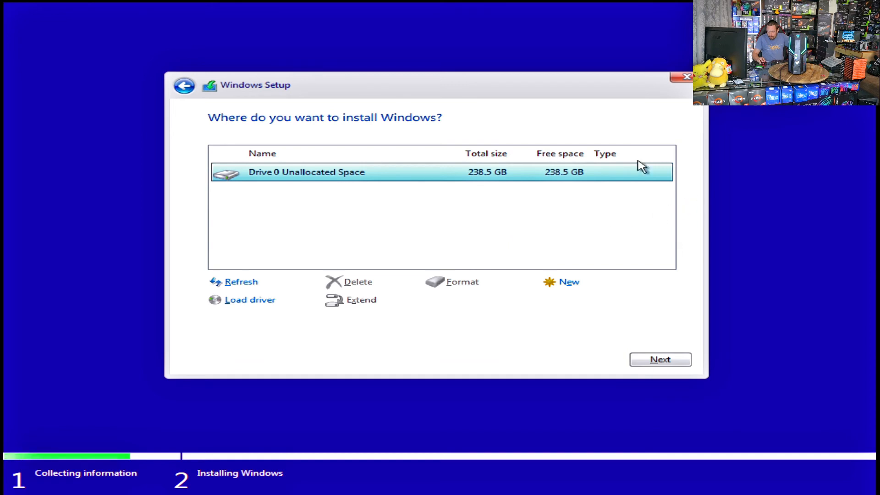
Install Windows onto Drive 0's 238.5 GB unallocated space.
click(660, 359)
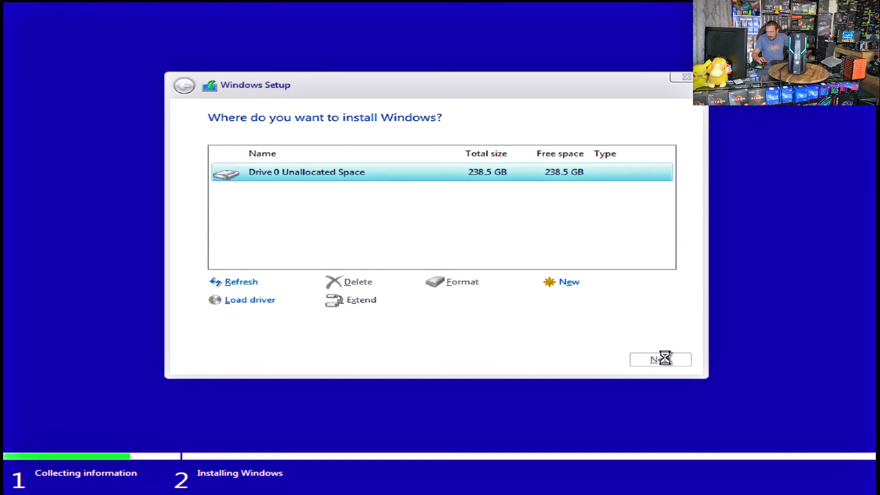
click(659, 359)
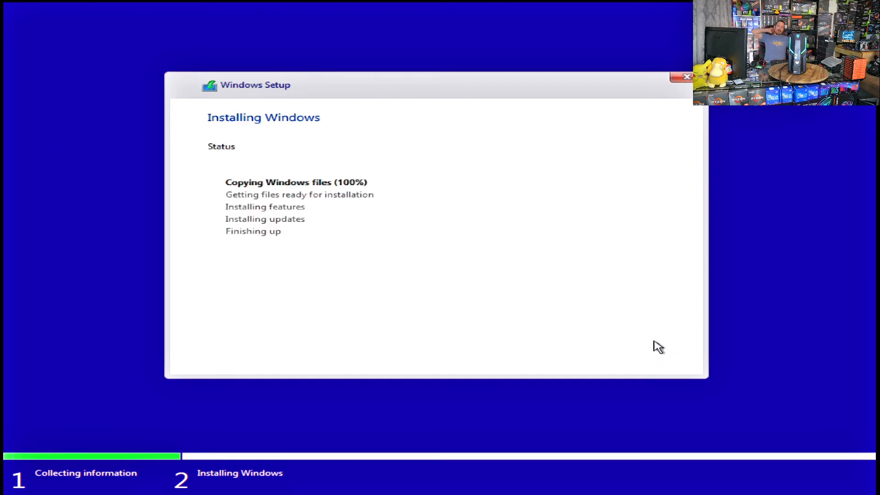